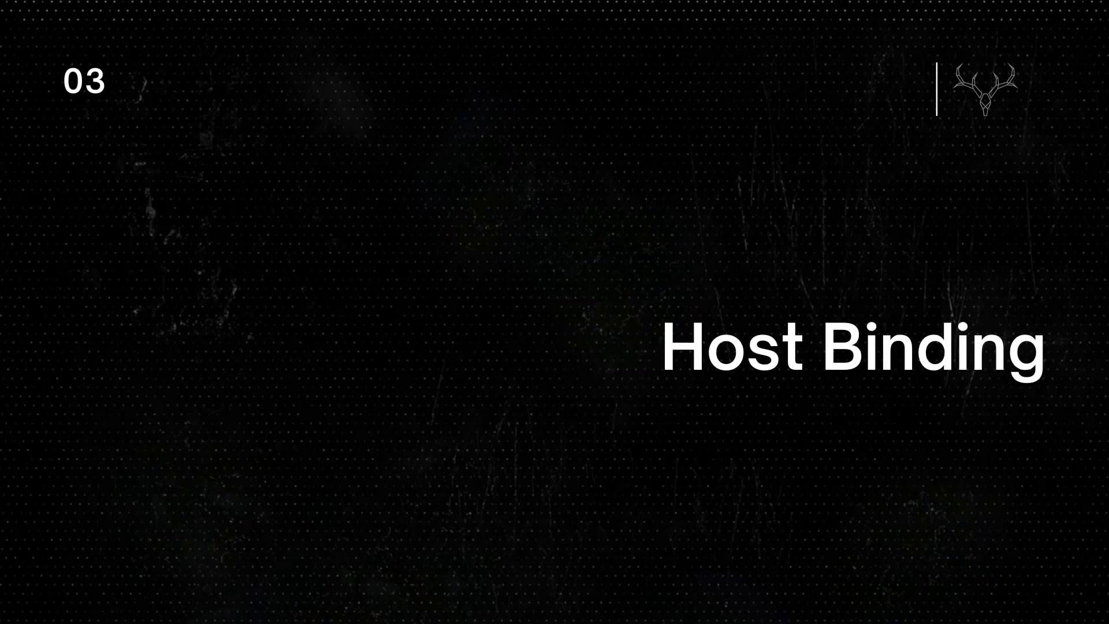
- Place the caret inside the opening button tag of form.component.html
{"action": "key", "text": "Right"}
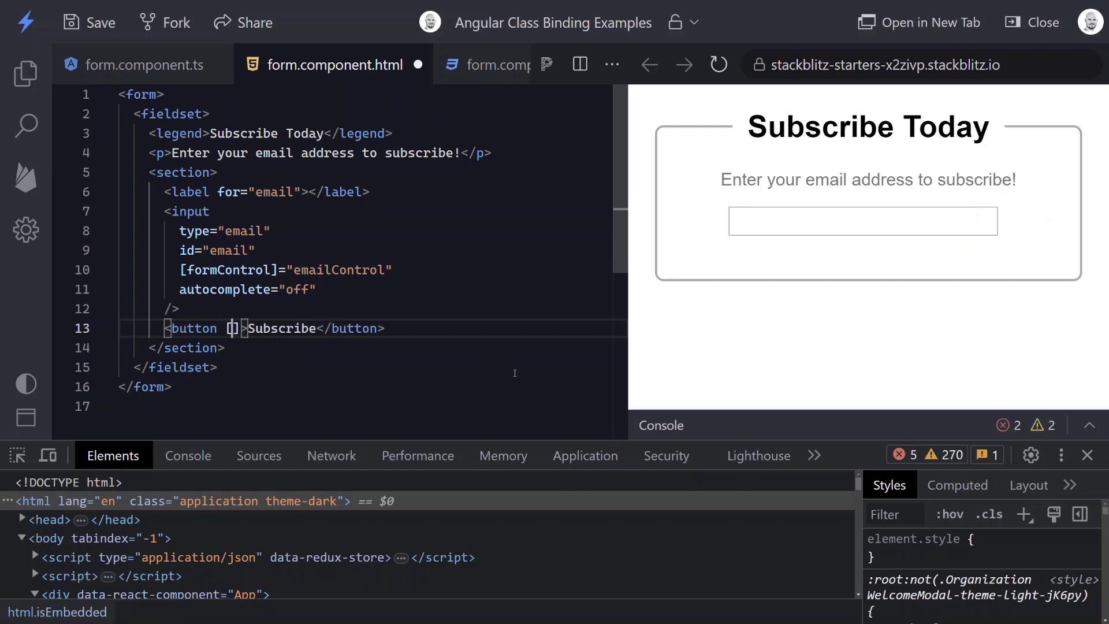
- Bind [class.disabled]="emailControl.invalid" on the Subscribe button
{"action": "type", "text": "[]"}
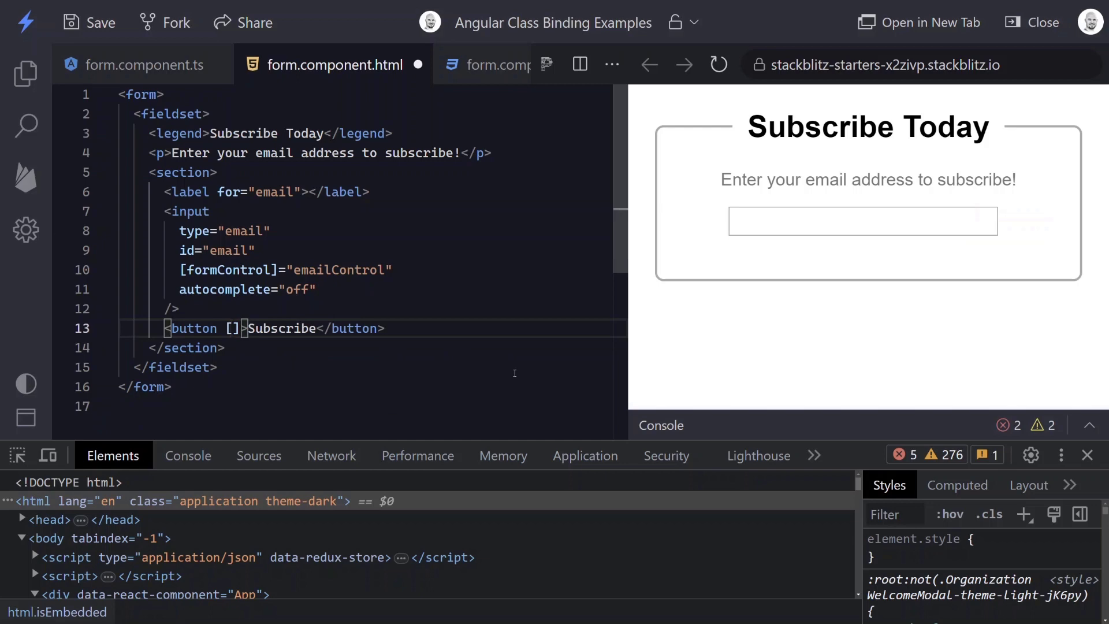
{"action": "type", "text": "class."}
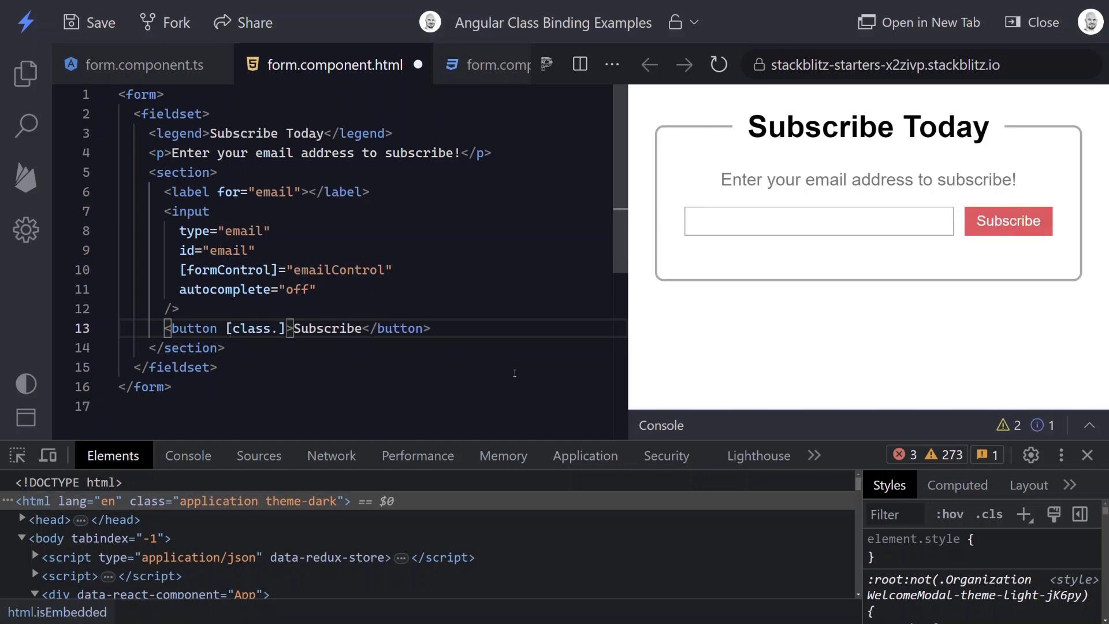
{"action": "type", "text": "disab"}
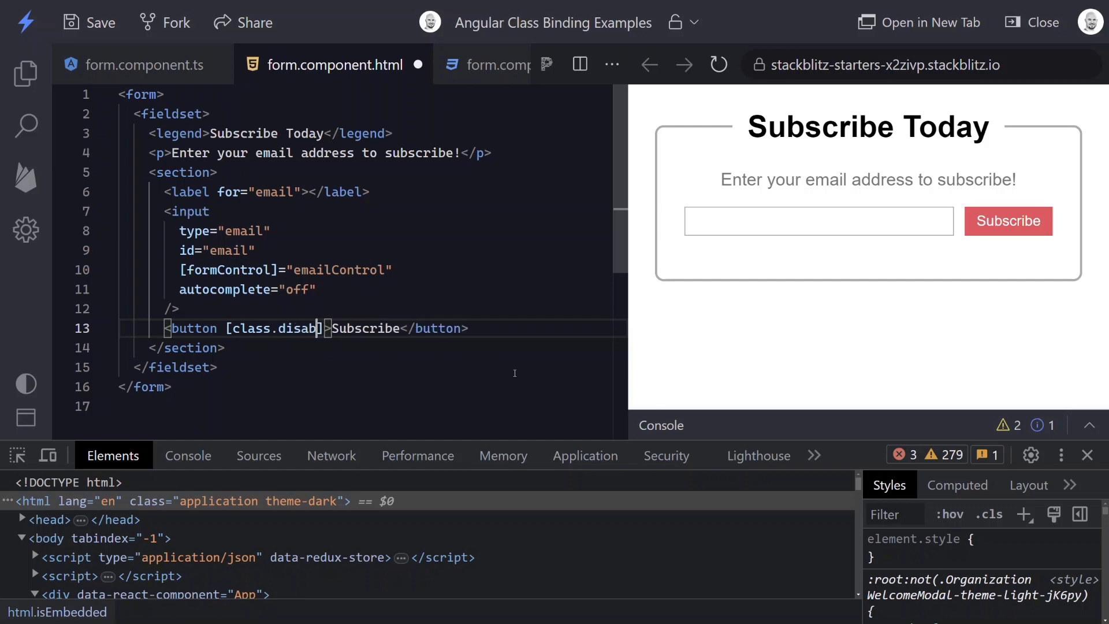
{"action": "type", "text": "led"}
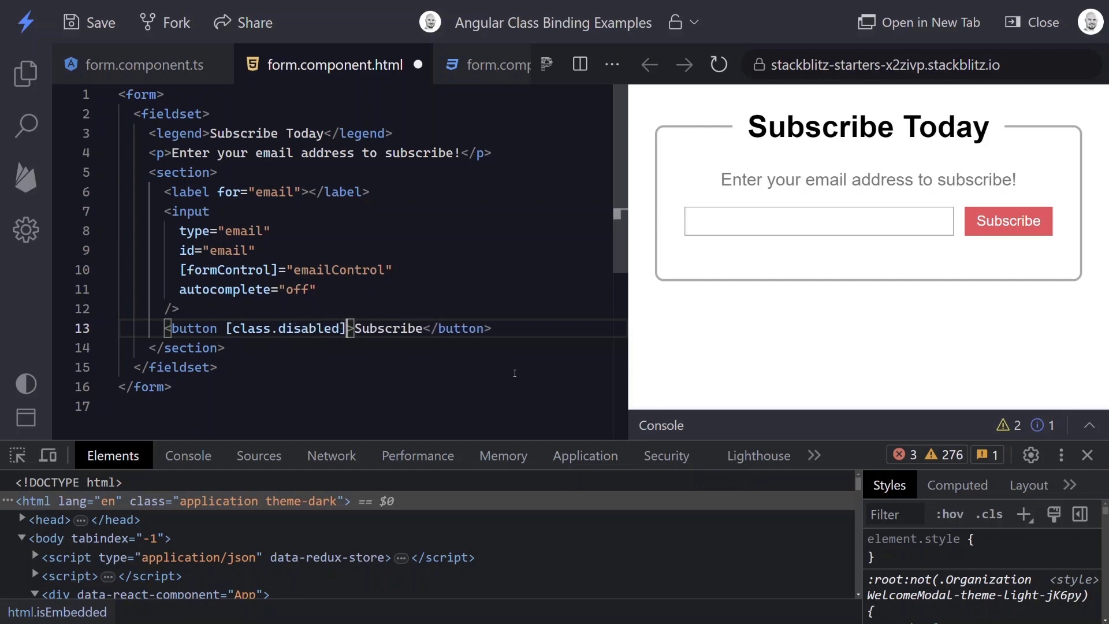
{"action": "type", "text": "=\""}
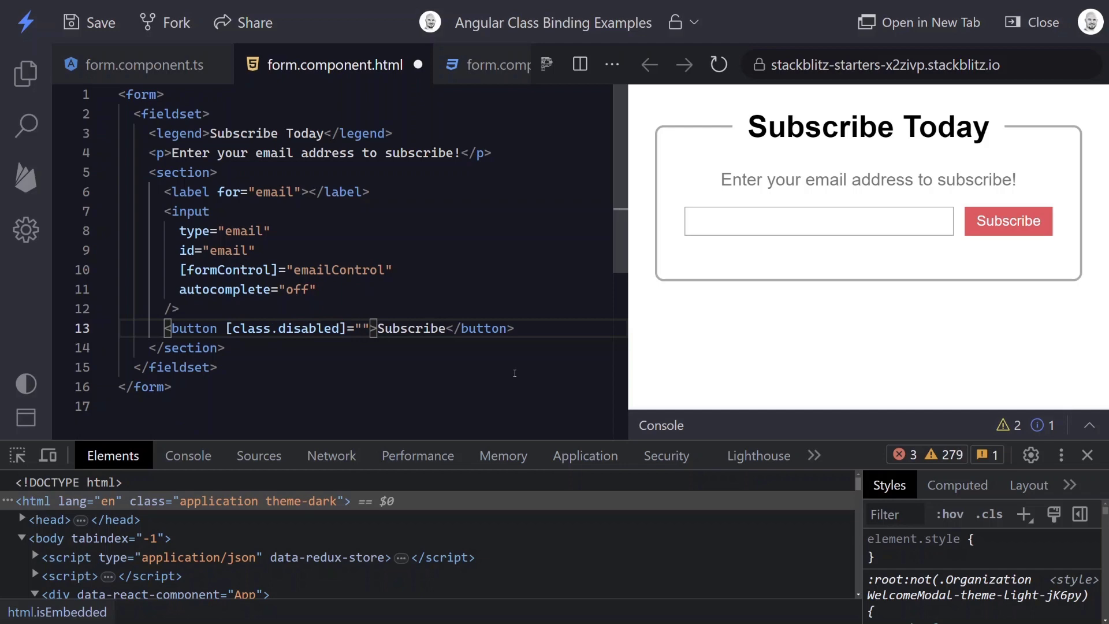
{"action": "type", "text": "emailControl.invalid"}
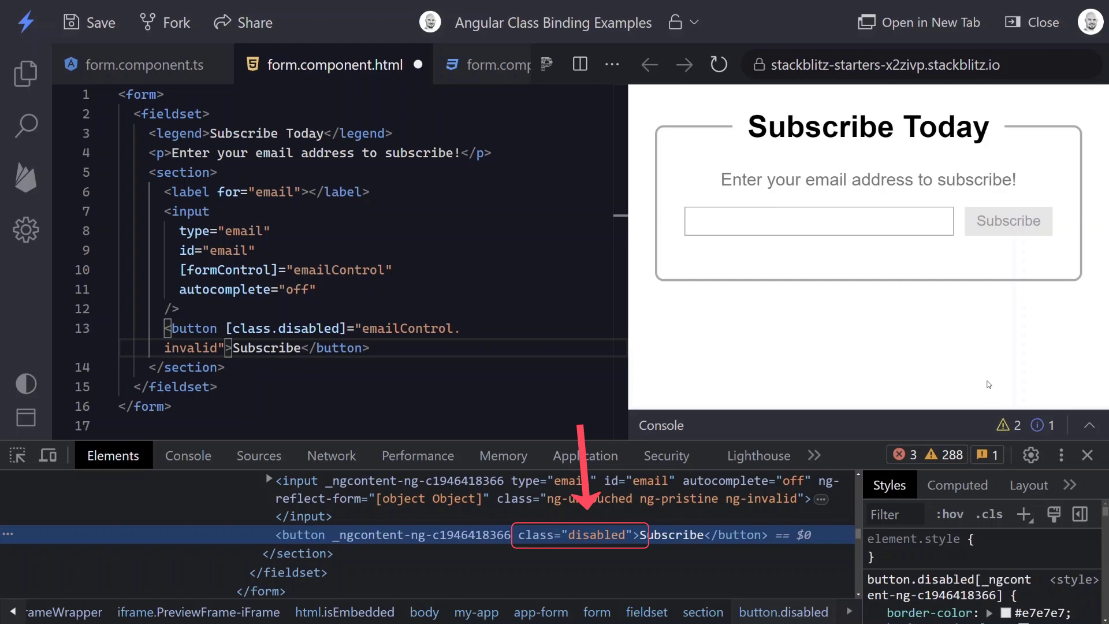
- Focus the preview's email field and save form.component.html
{"action": "left_click", "coordinate": [818, 221]}
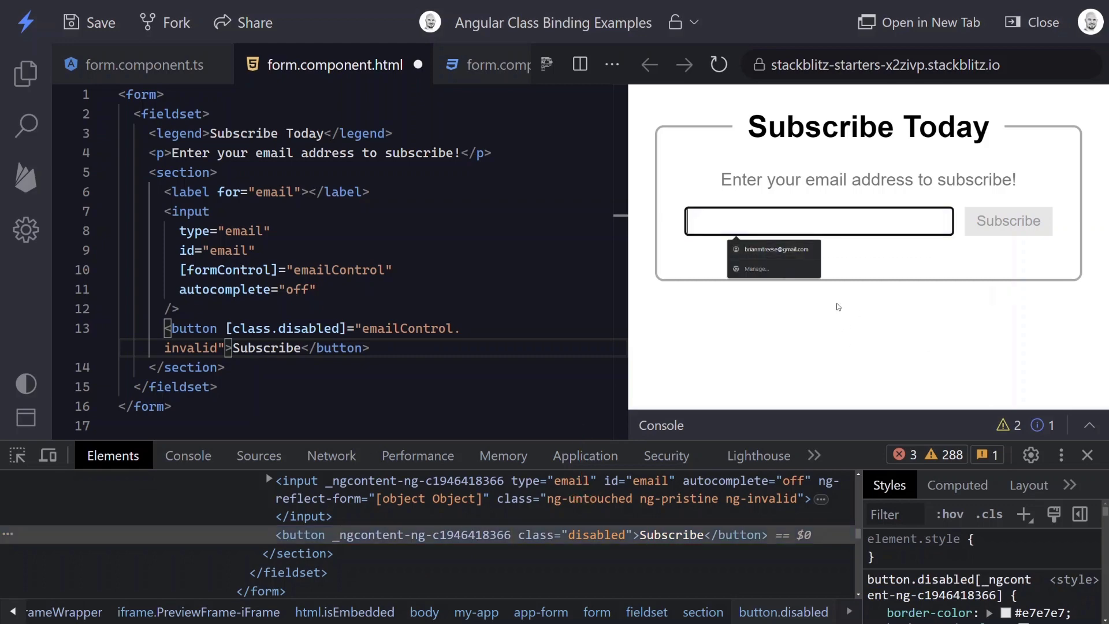
{"action": "left_click", "coordinate": [773, 249]}
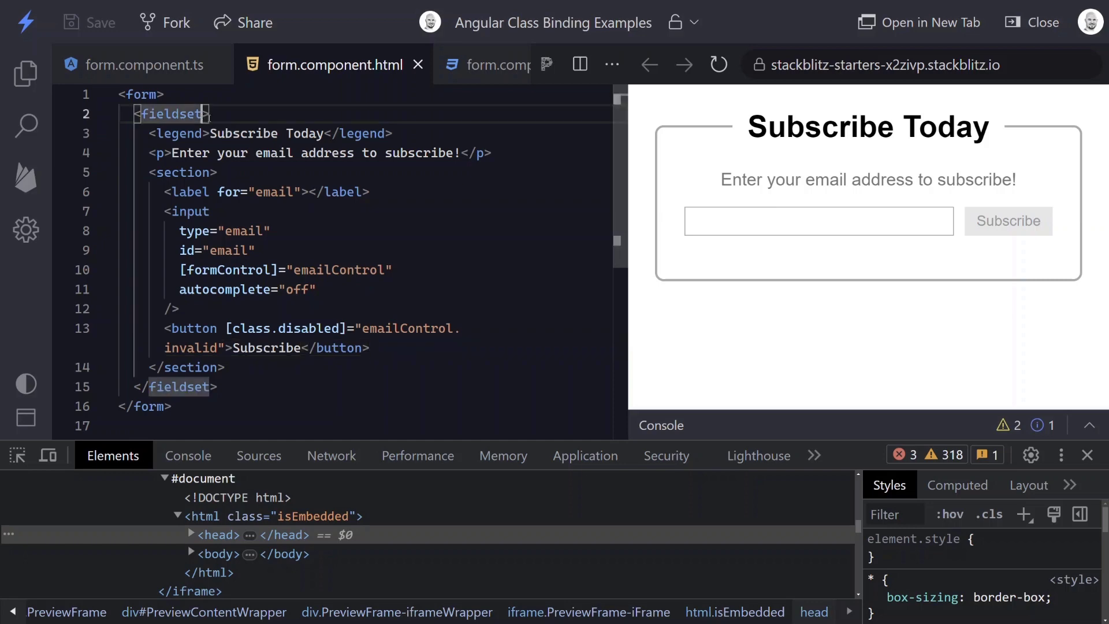
- Bind the fieldset with [ngClass]="emailControl.invalid ? 'invalid' : 'valid'" and save
{"action": "type", "text": "[]"}
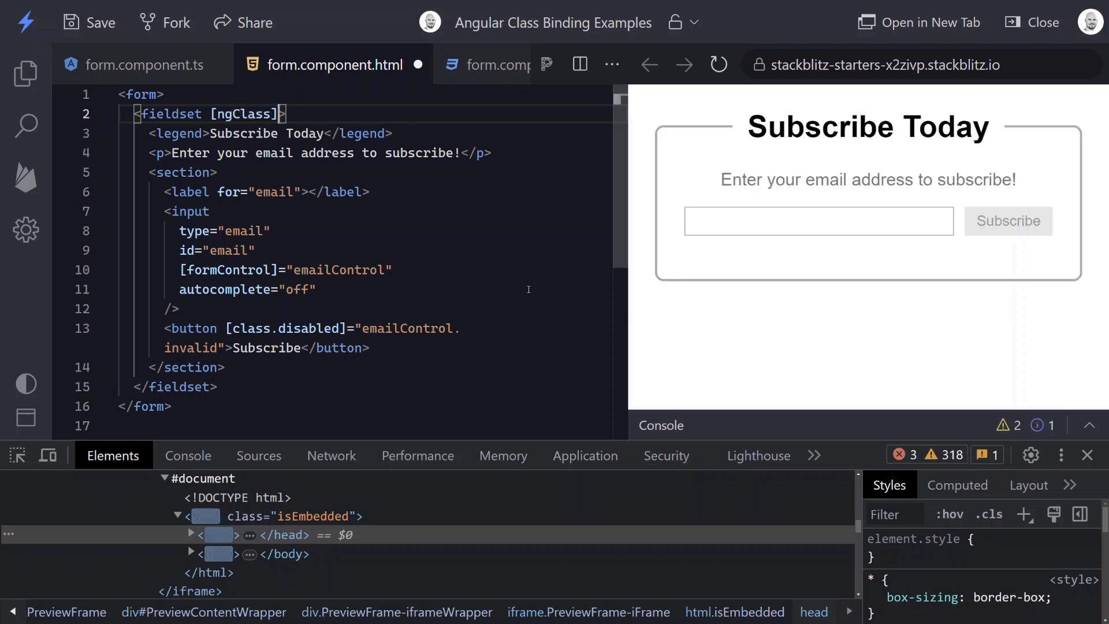
{"action": "type", "text": "=\"\""}
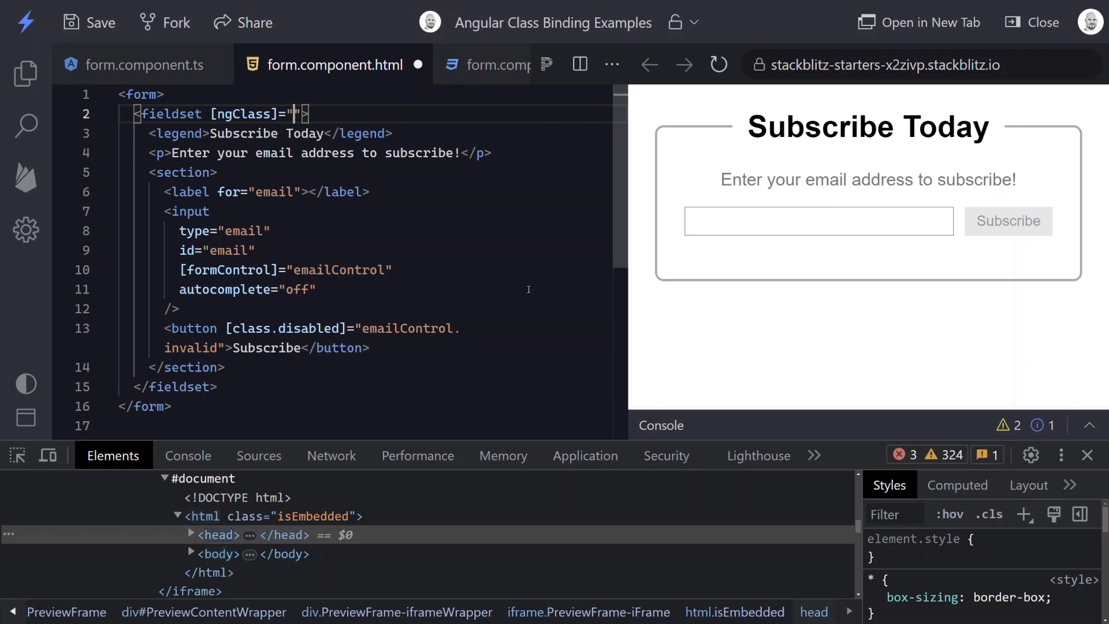
{"action": "type", "text": "emailControl"}
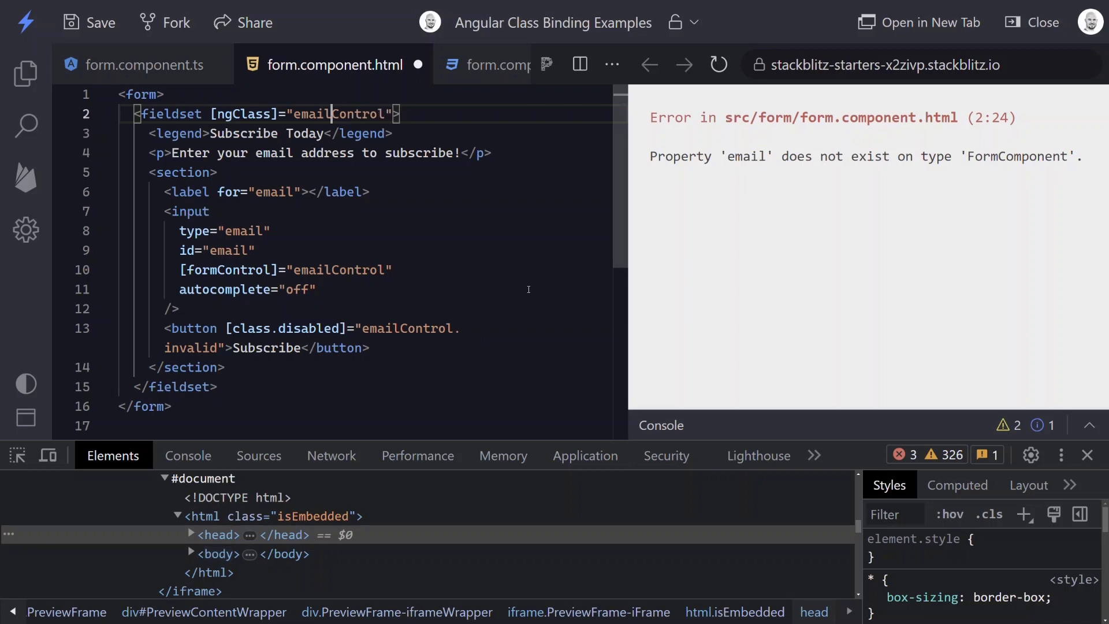
{"action": "type", "text": ".invalid ?"}
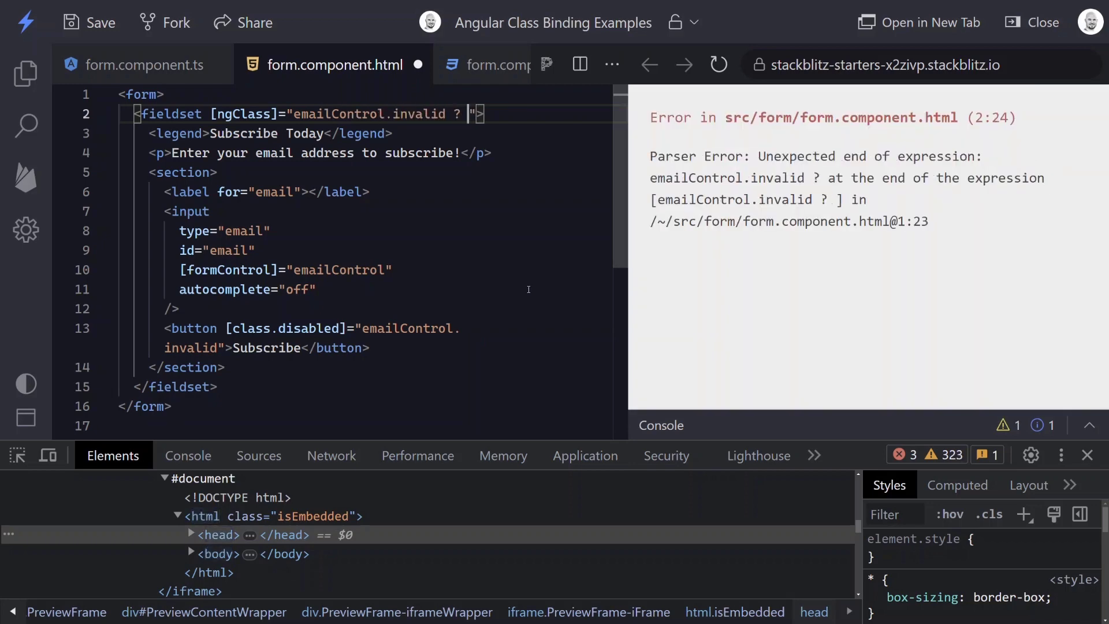
{"action": "type", "text": "'invalid' : 'valid"}
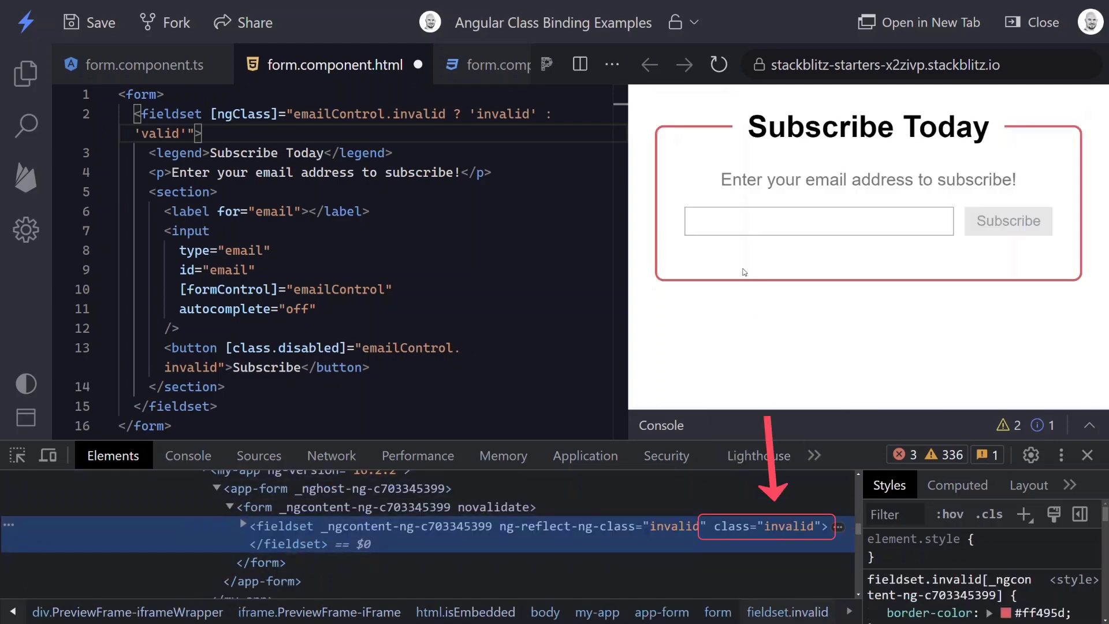
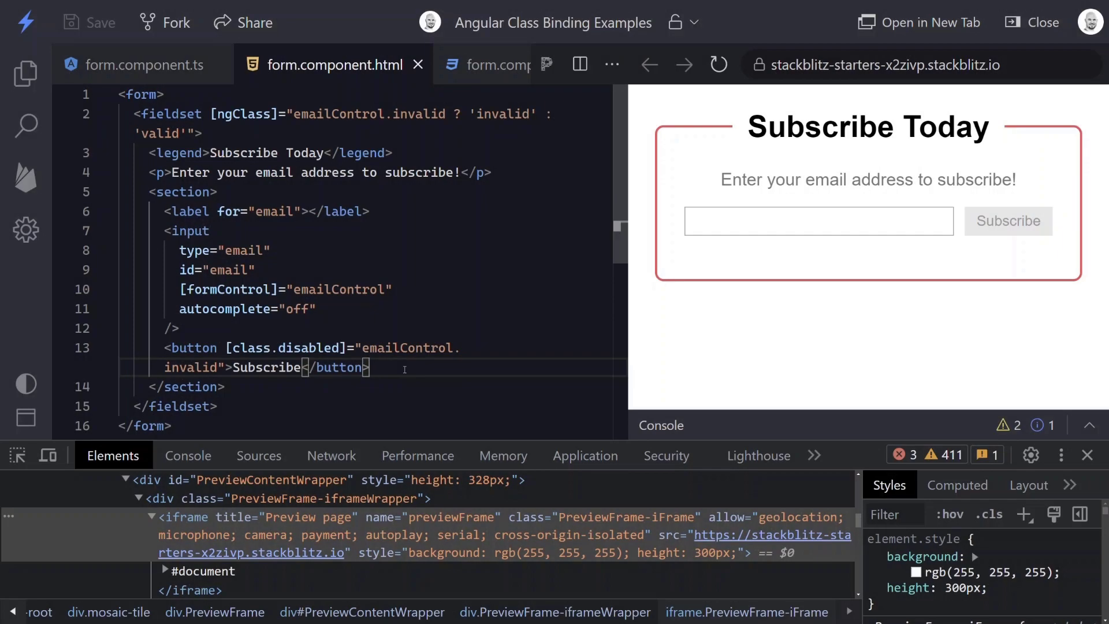
{"action": "left_click", "coordinate": [141, 65]}
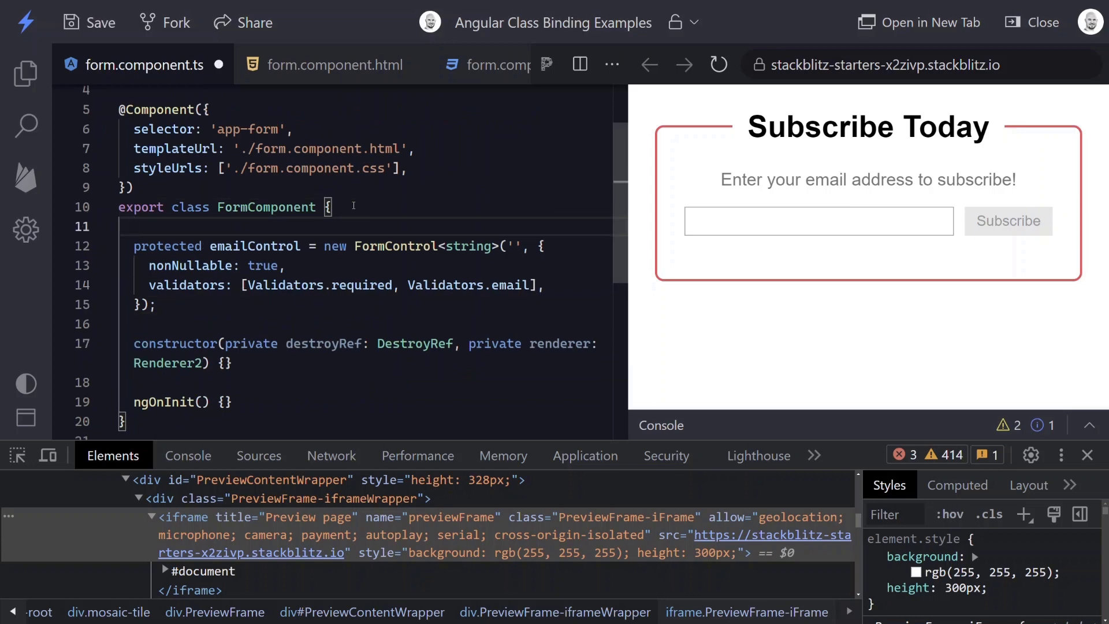
{"action": "type", "text": "@HostBinding()"}
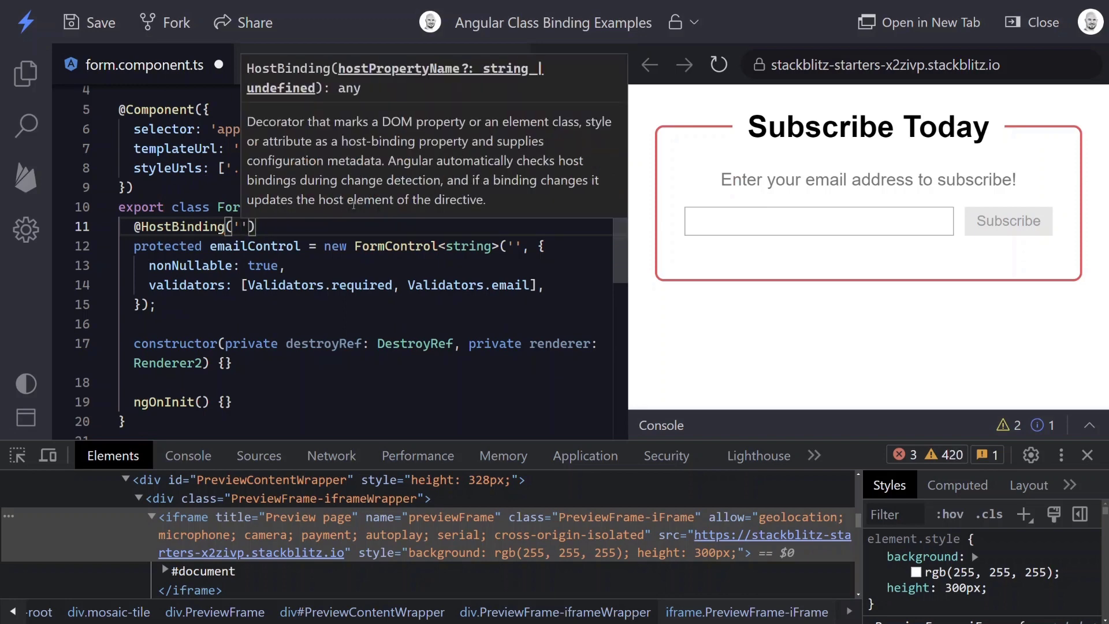
{"action": "type", "text": "class."}
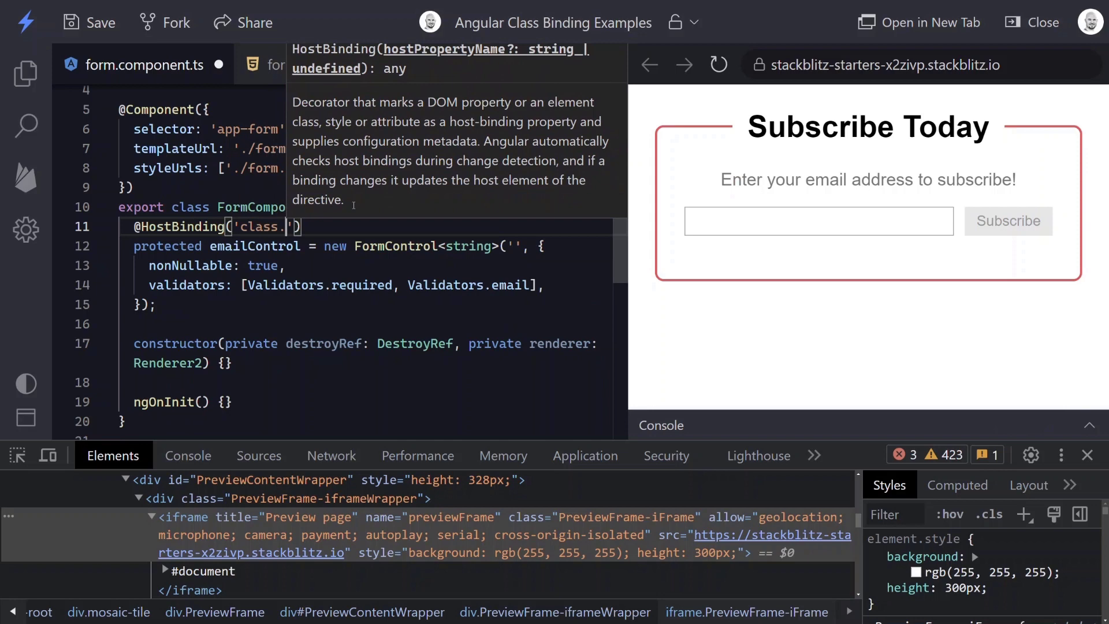
{"action": "type", "text": "valid"}
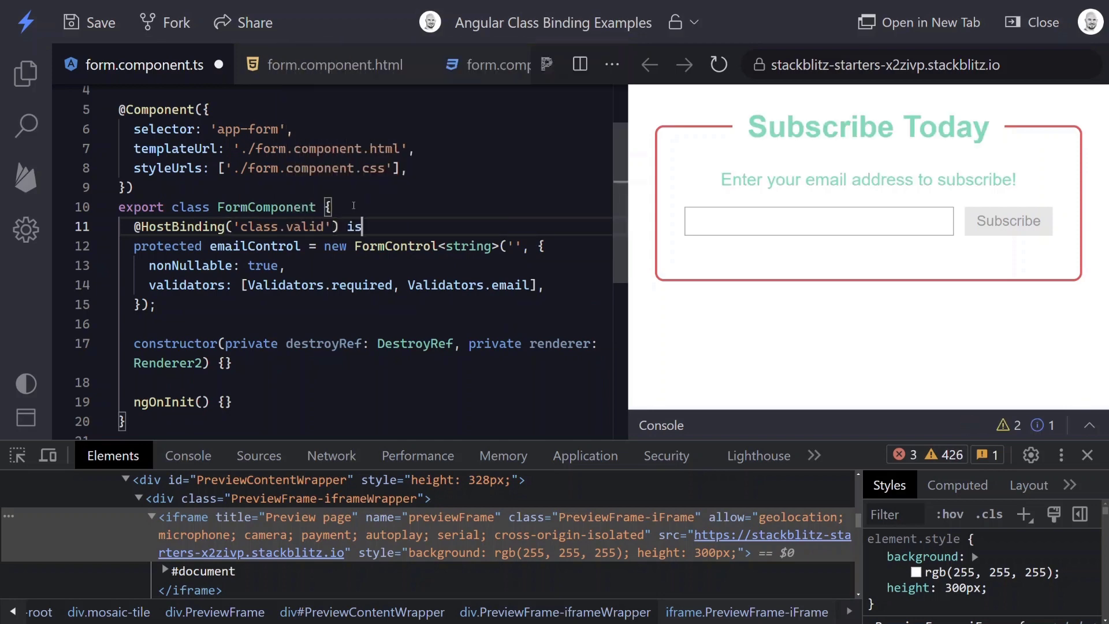
{"action": "type", "text": "Valid"}
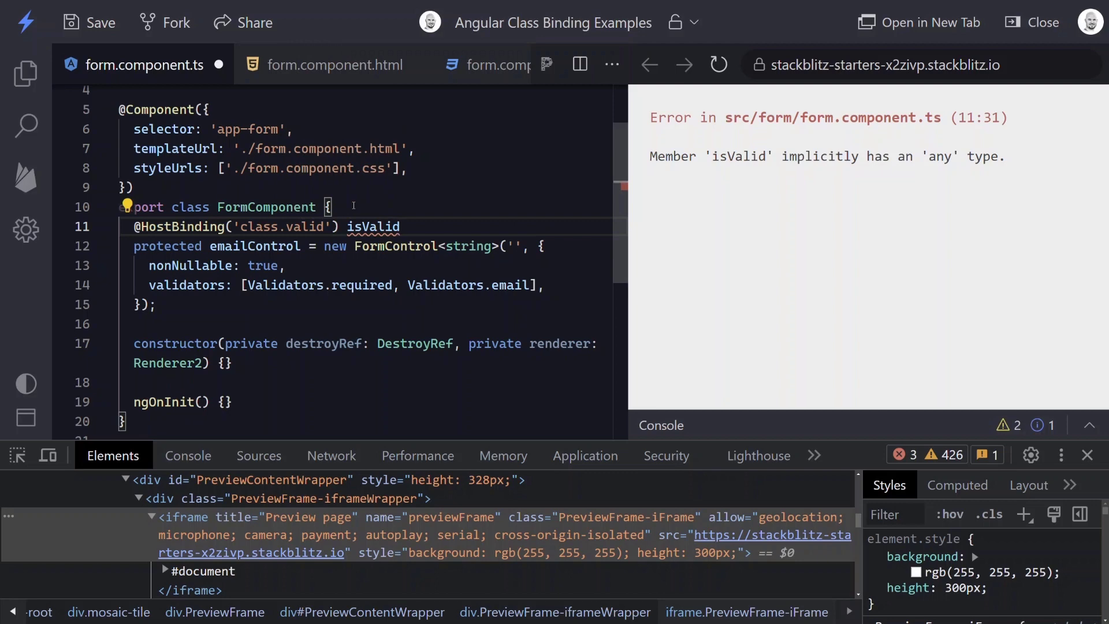
{"action": "type", "text": "= false;"}
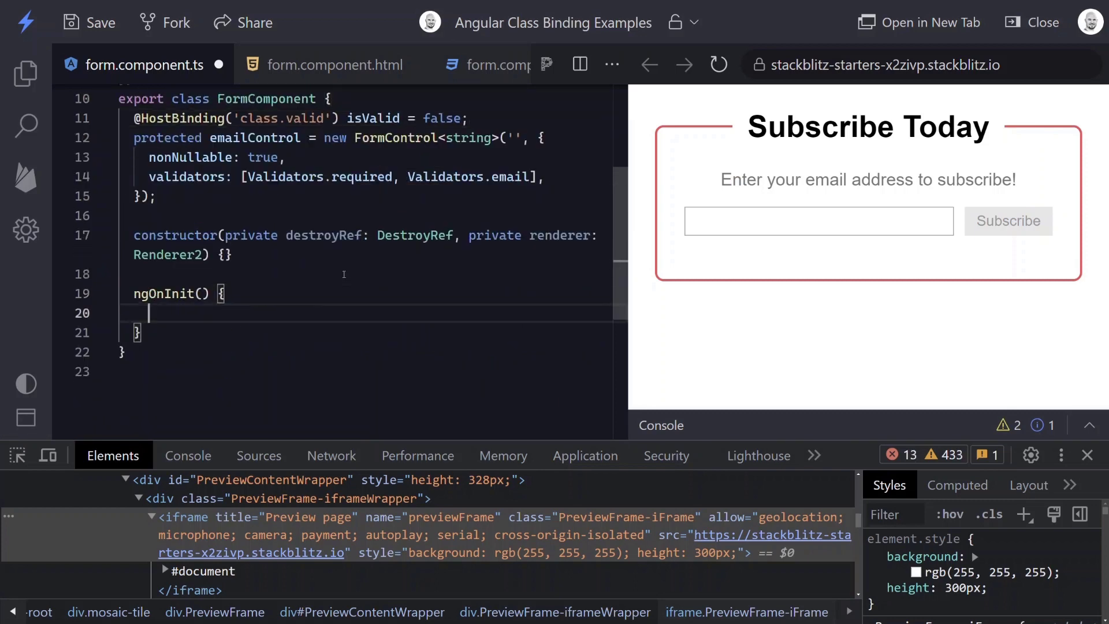
- Subscribe to emailControl.statusChanges via takeUntilDestroyed, setting this.isValid when status is 'VALID'
{"action": "type", "text": "this.emailControl."}
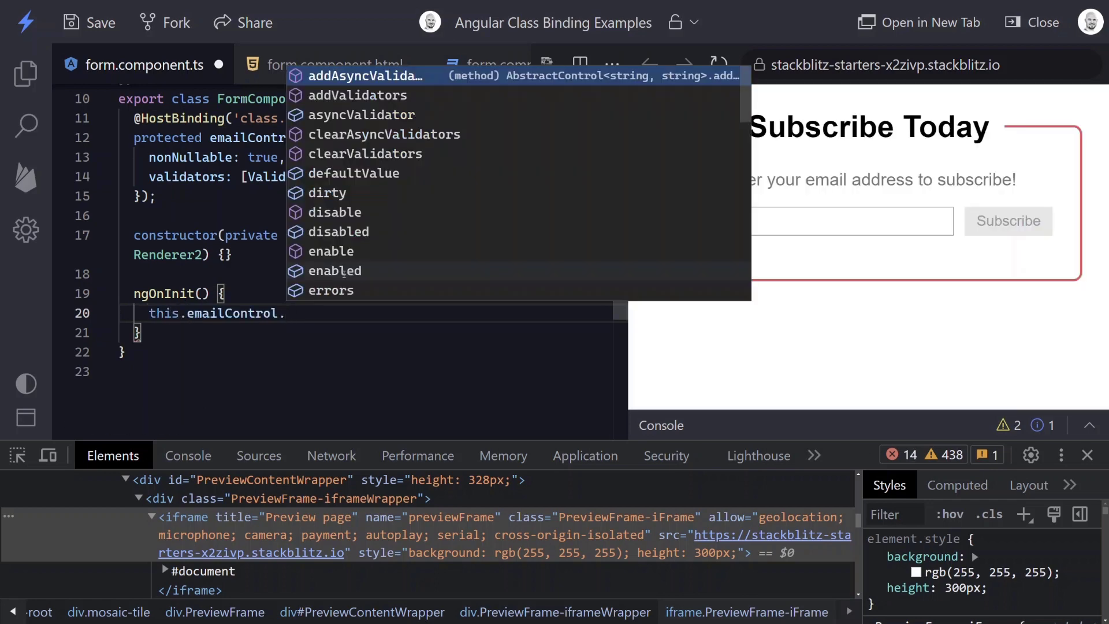
{"action": "type", "text": "statusChanges"}
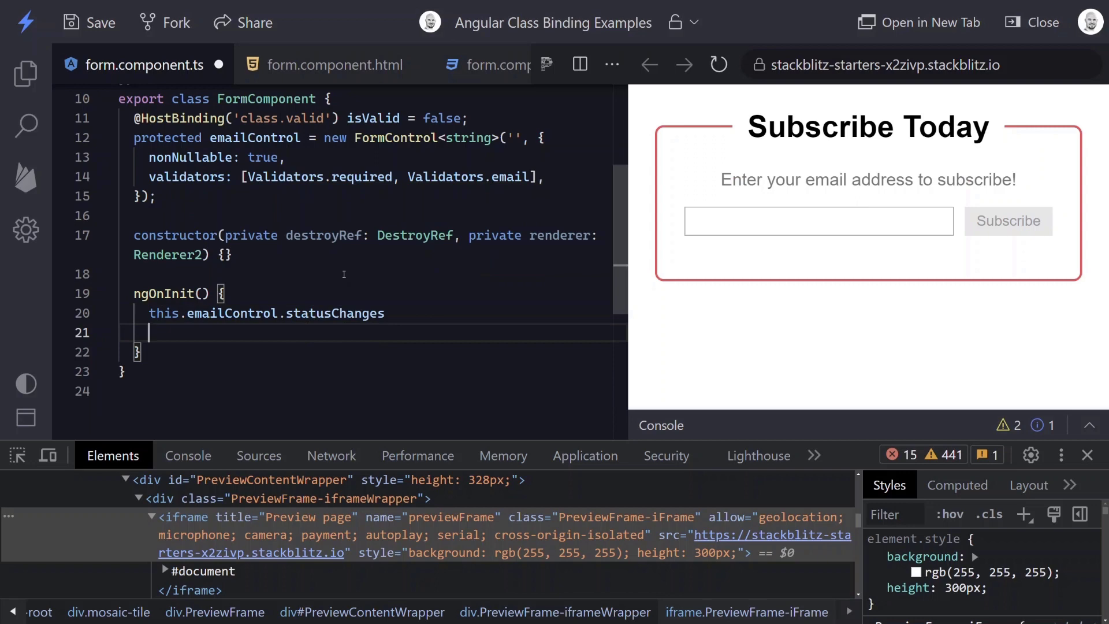
{"action": "type", "text": ".pip"}
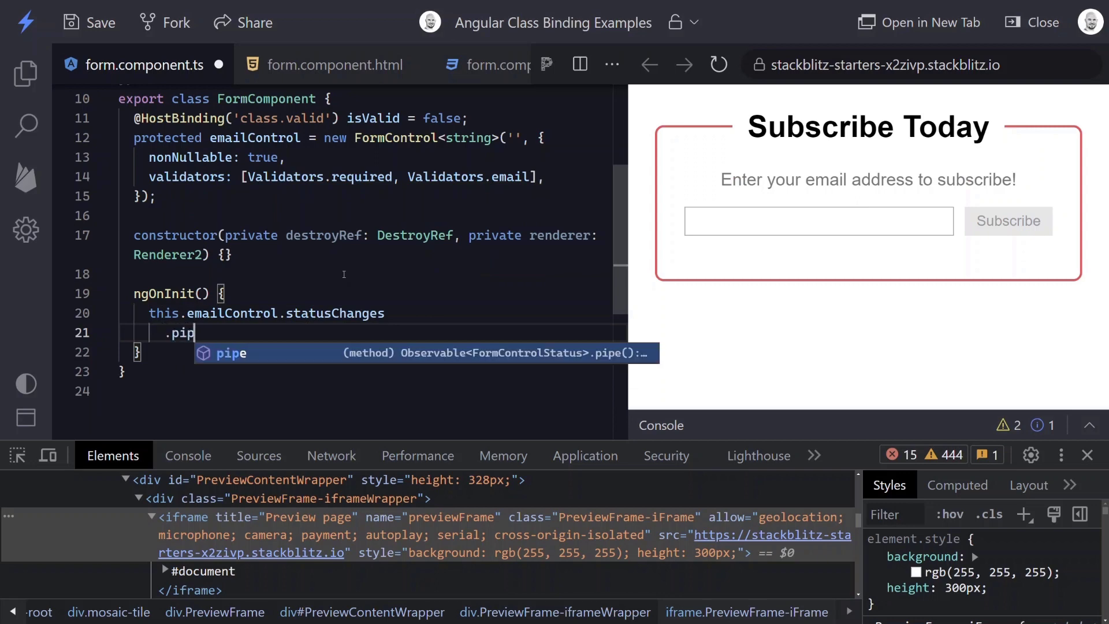
{"action": "type", "text": "(takeUntilDestroyed"}
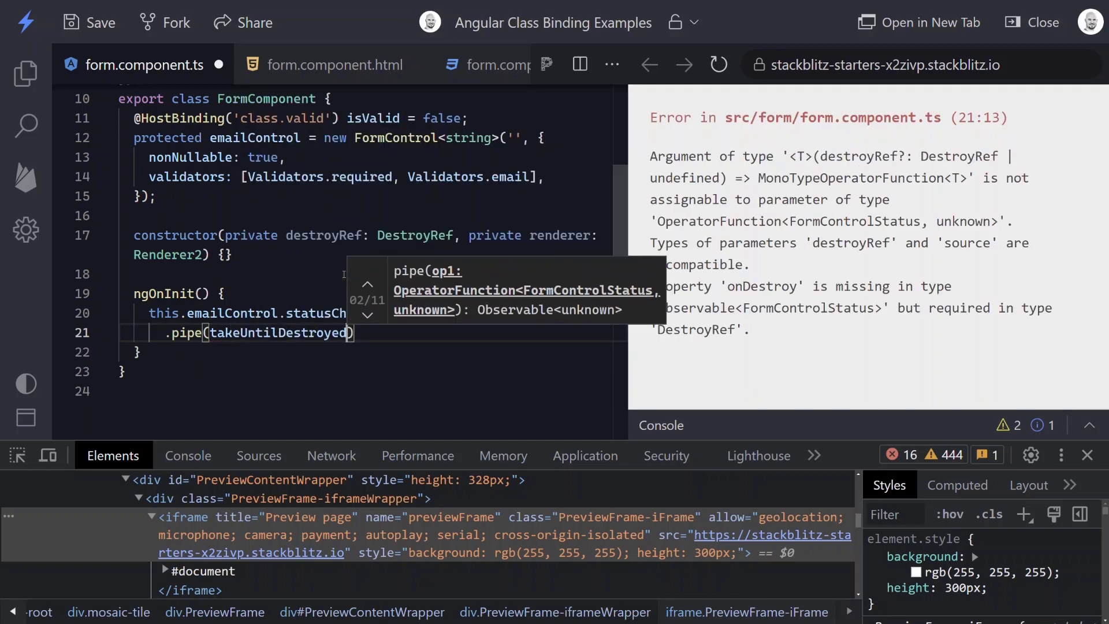
{"action": "type", "text": "this.destroyRef"}
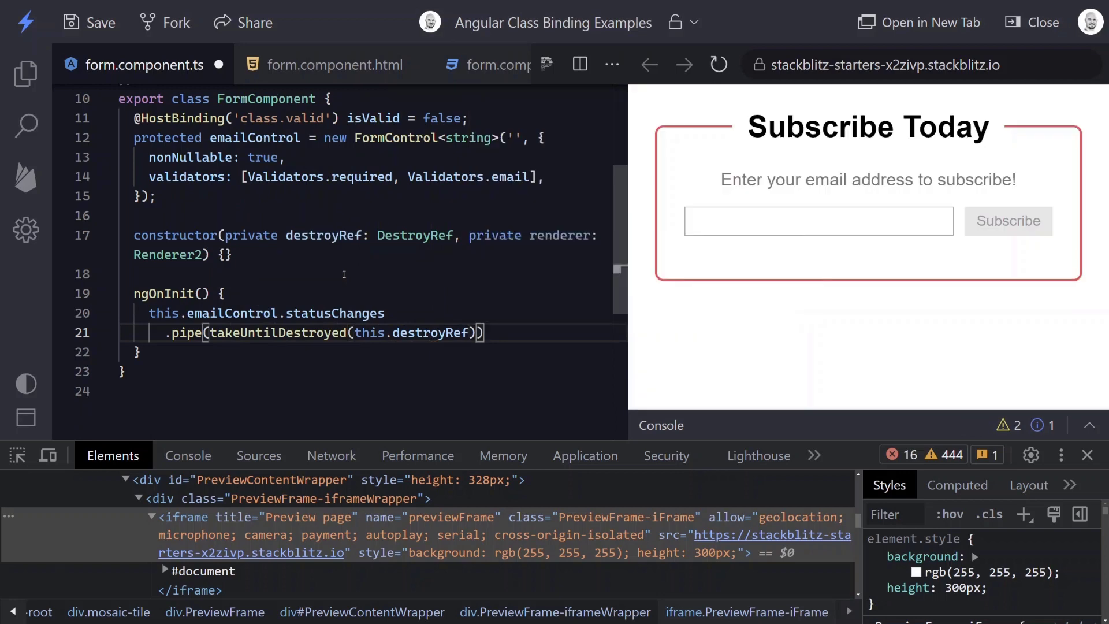
{"action": "type", "text": ".subscribe(status => {"}
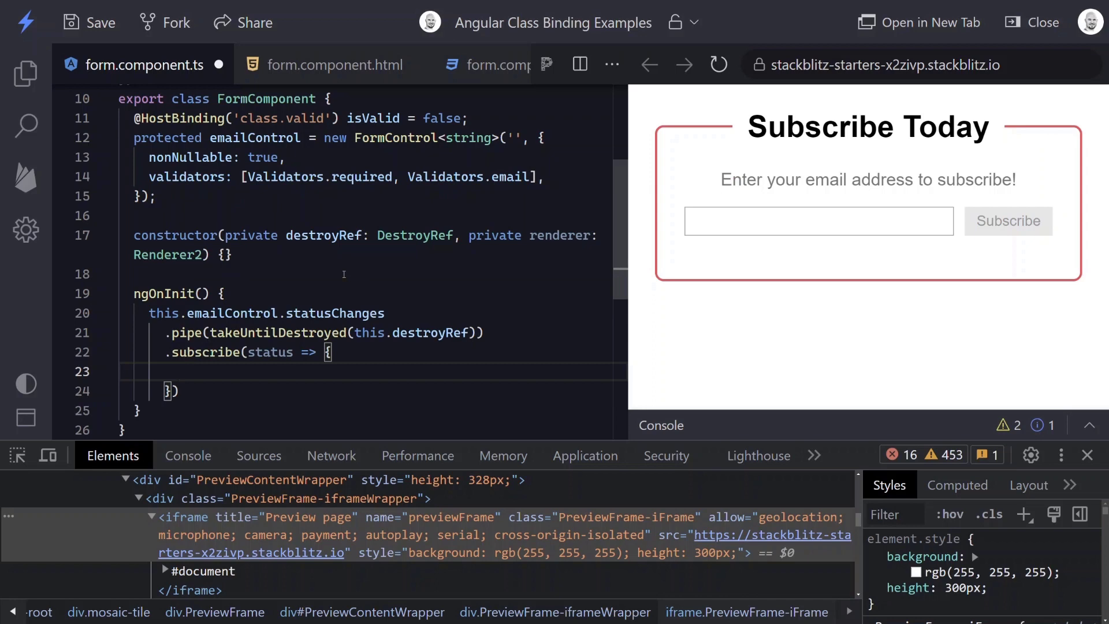
{"action": "type", "text": "this.isValid = status === 'VALID';"}
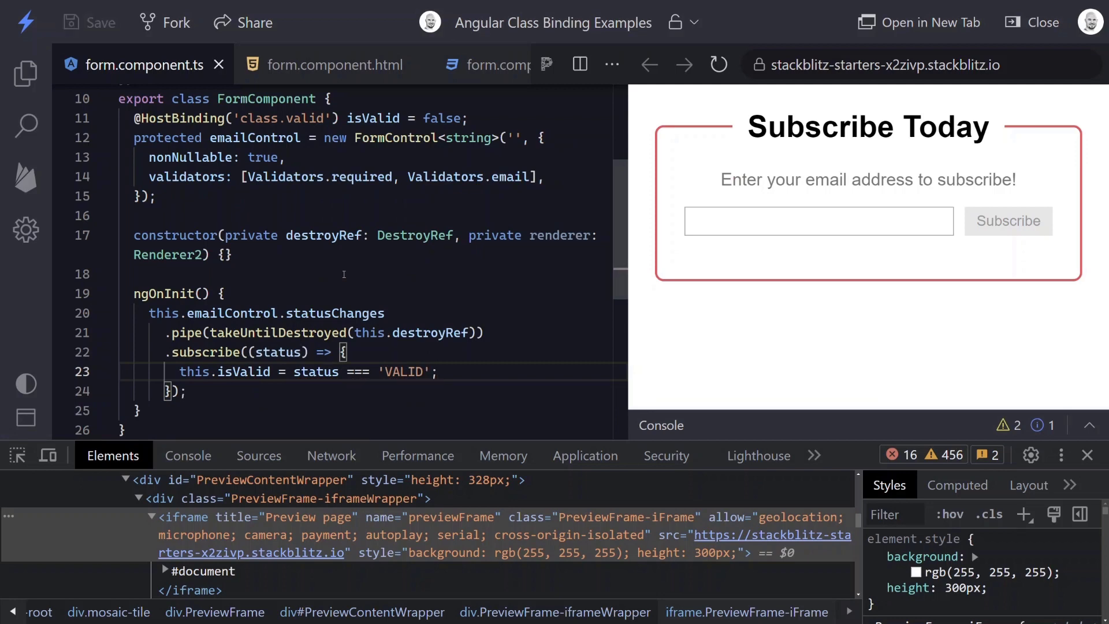
- Enter a malformed address sdfsfh@sfdg in the preview to test the host class
{"action": "type", "text": "sdfsfh@sfdg"}
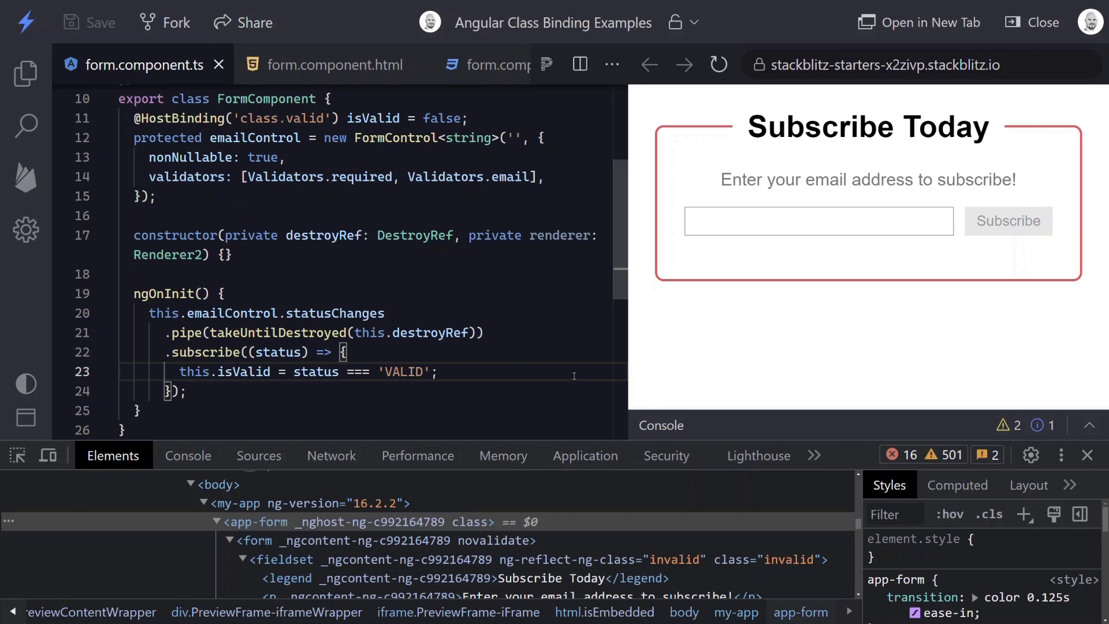
- Add status === 'VALID' ? this.renderer.addClass(document.body, 'valid') to the subscription
{"action": "key", "text": "enter"}
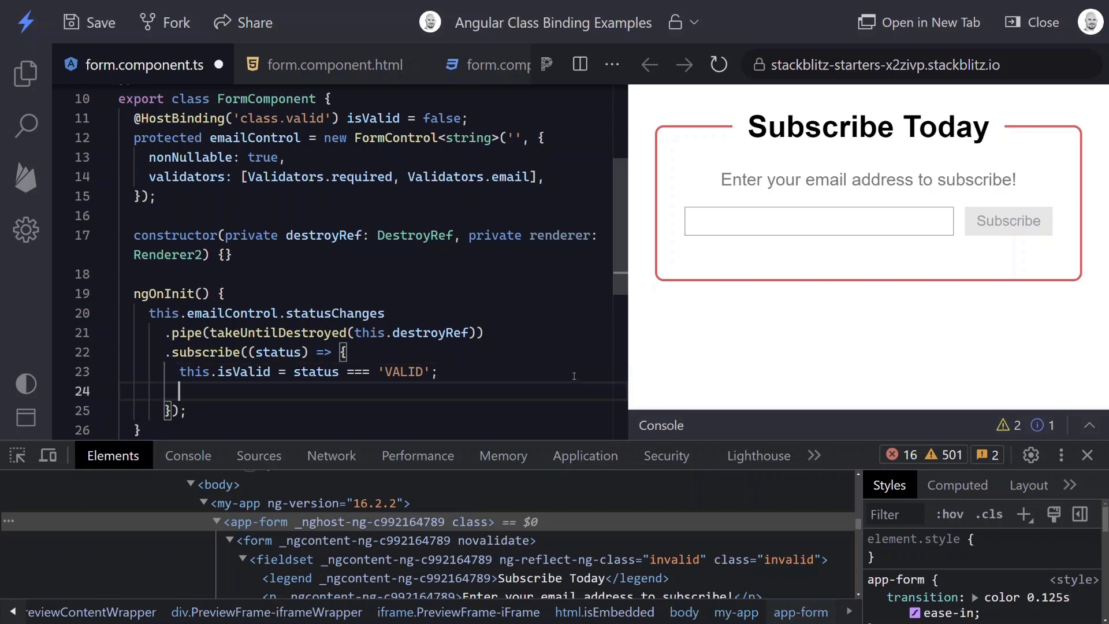
{"action": "type", "text": "status === 'VALID' ?"}
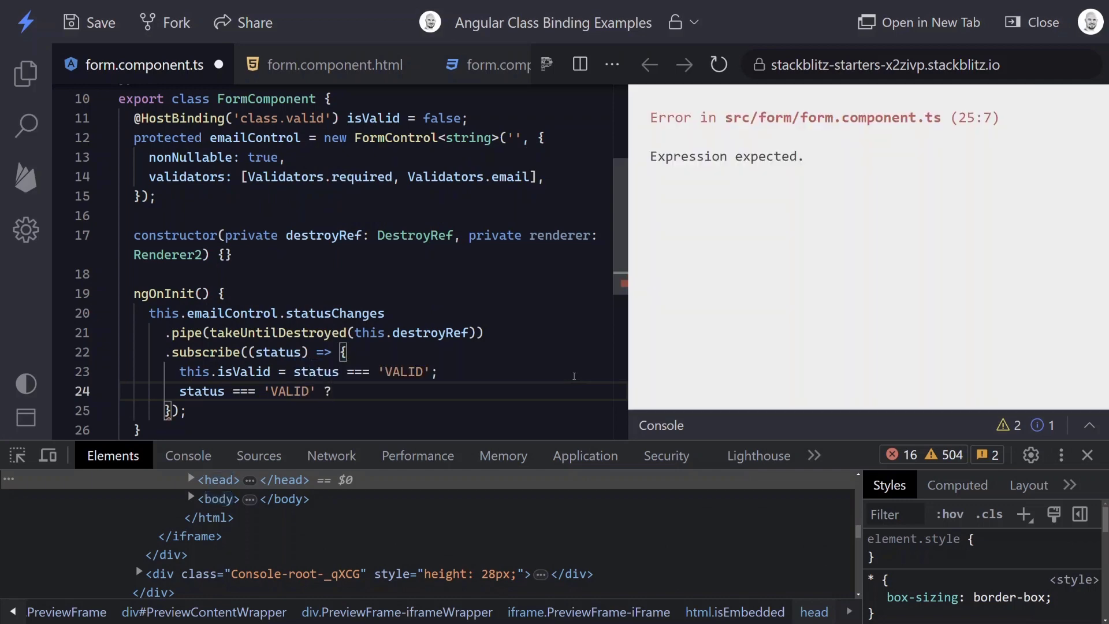
{"action": "key", "text": "Enter"}
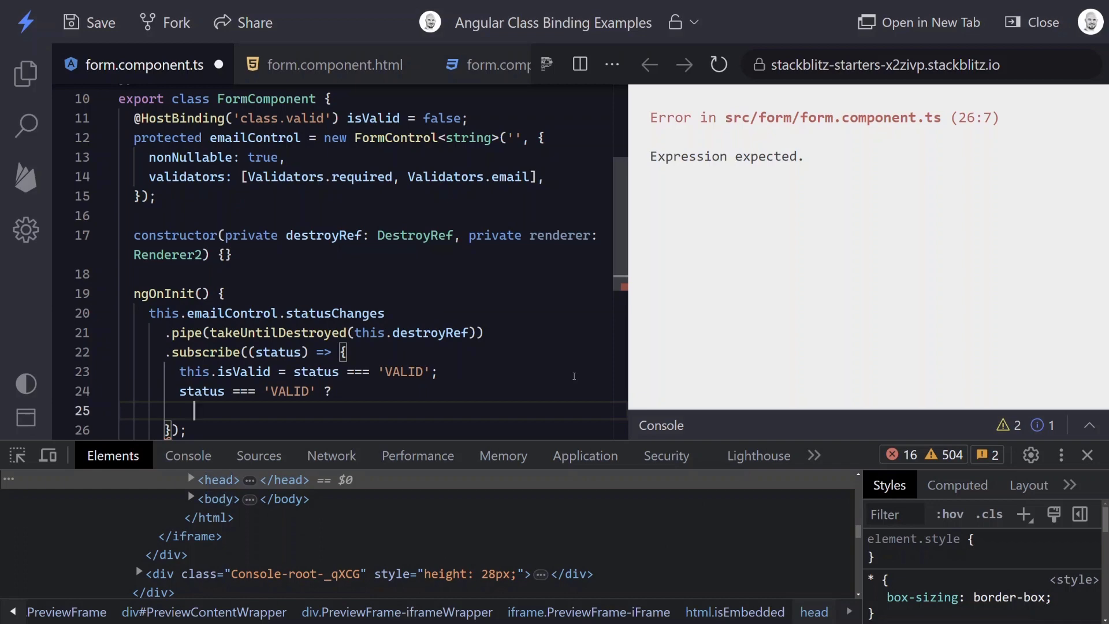
{"action": "type", "text": "this.renderer"}
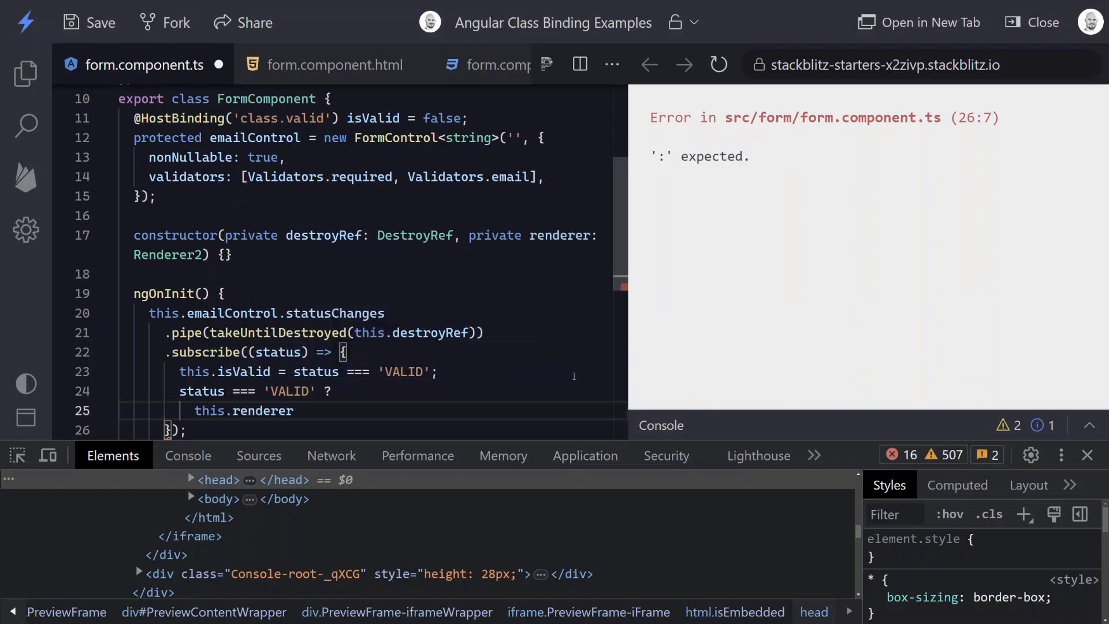
{"action": "type", "text": "."}
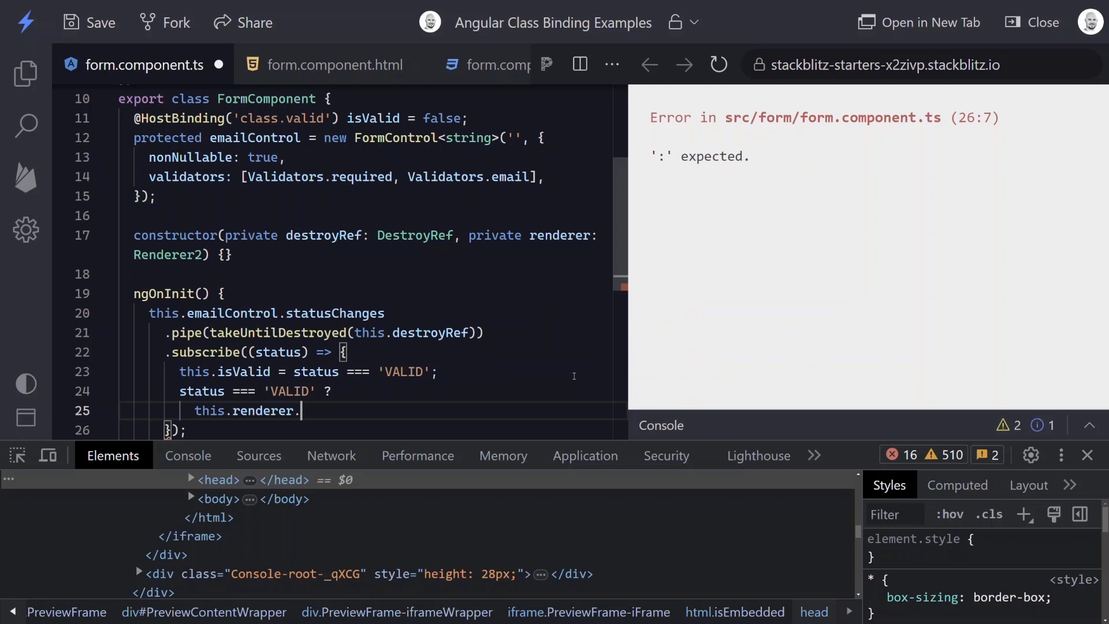
{"action": "type", "text": "addClass("}
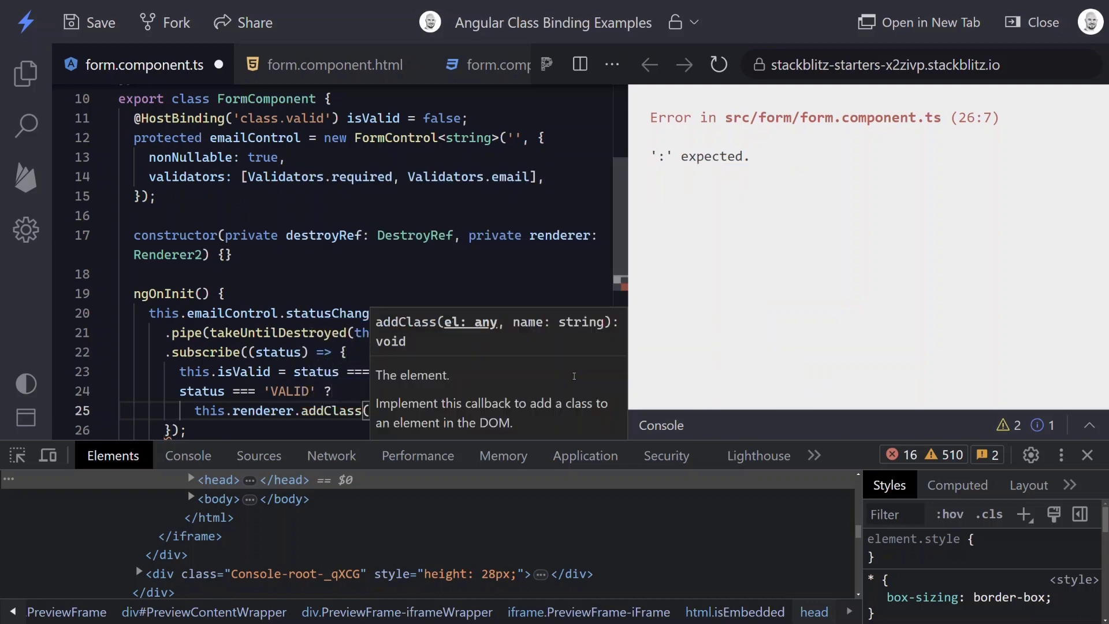
{"action": "type", "text": "d"}
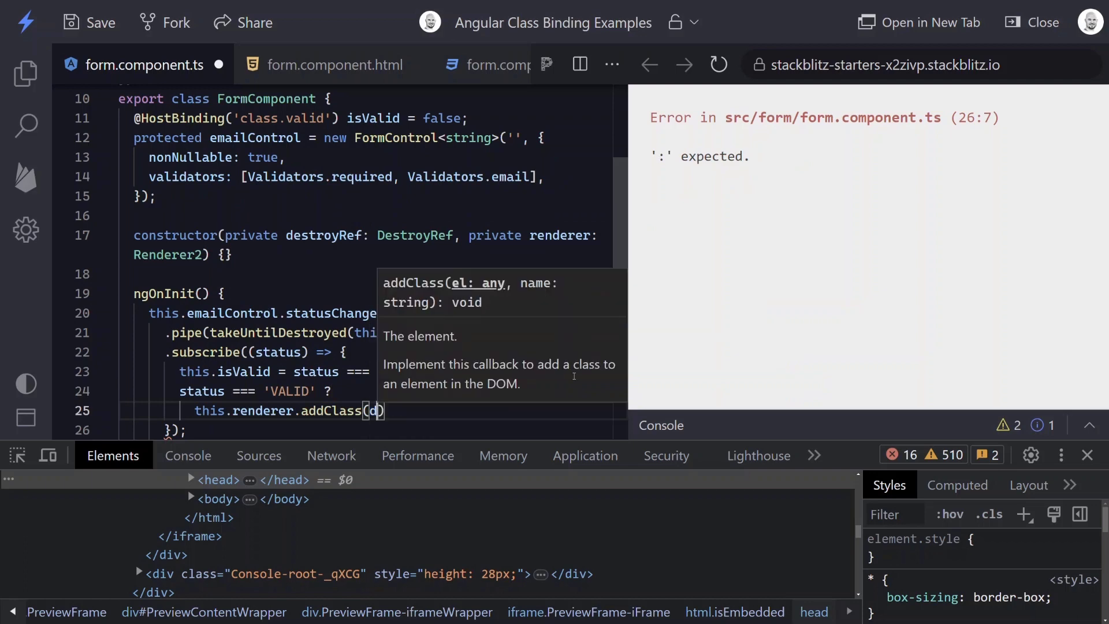
{"action": "type", "text": "ocument.body"}
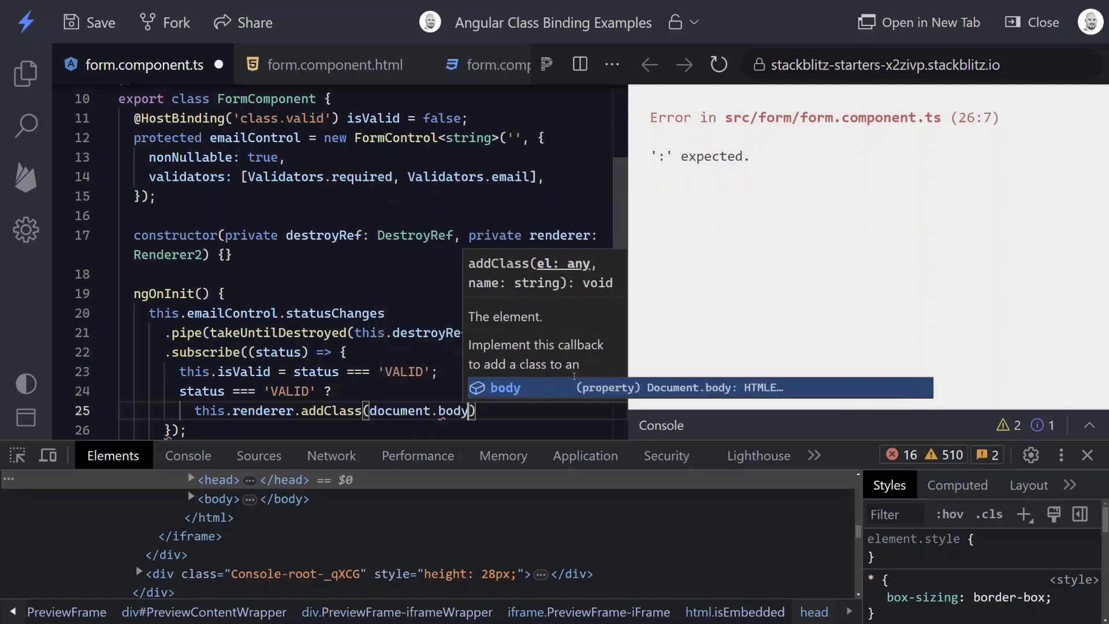
{"action": "type", "text": ","}
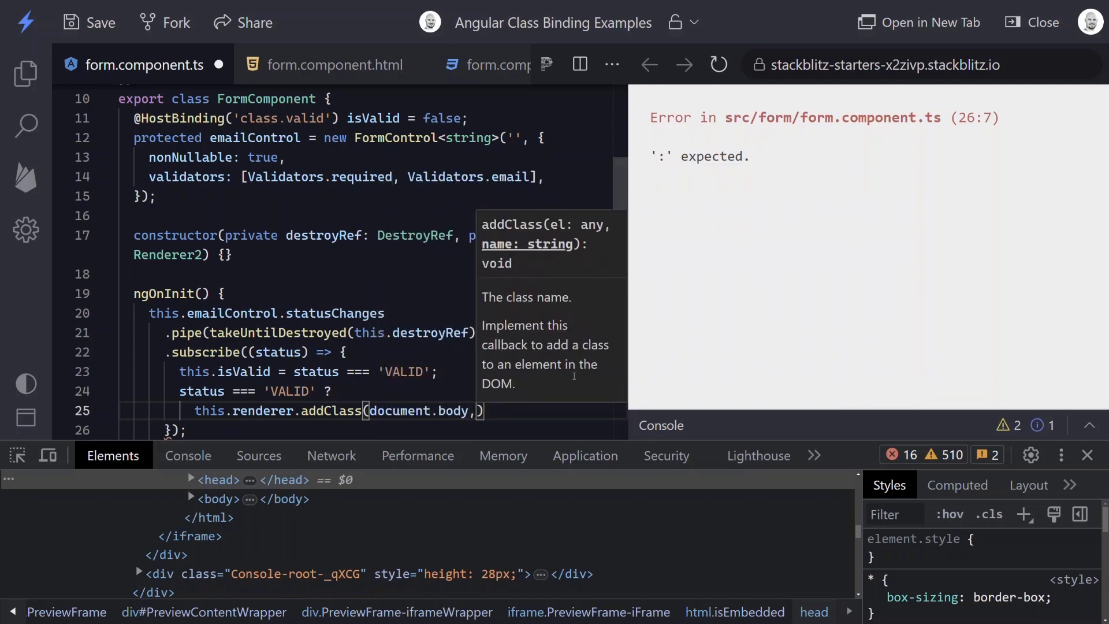
{"action": "type", "text": "''"}
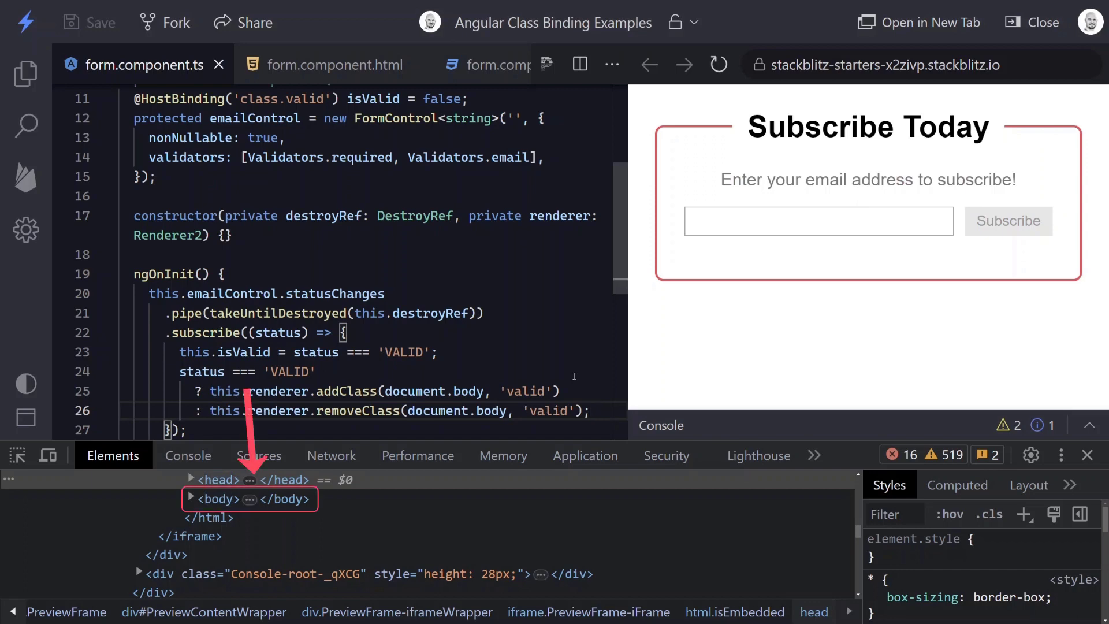
- Enter fgsdfhg@sfdgh in the preview so the body gains the valid class
{"action": "type", "text": "fgsdfhg"}
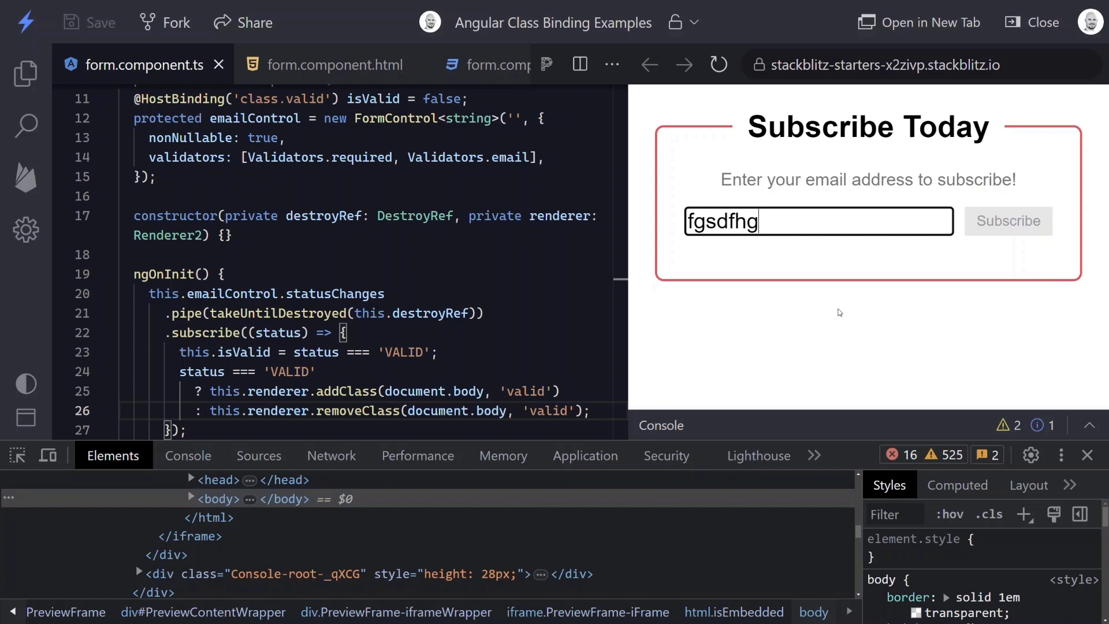
{"action": "type", "text": "@sfdgh"}
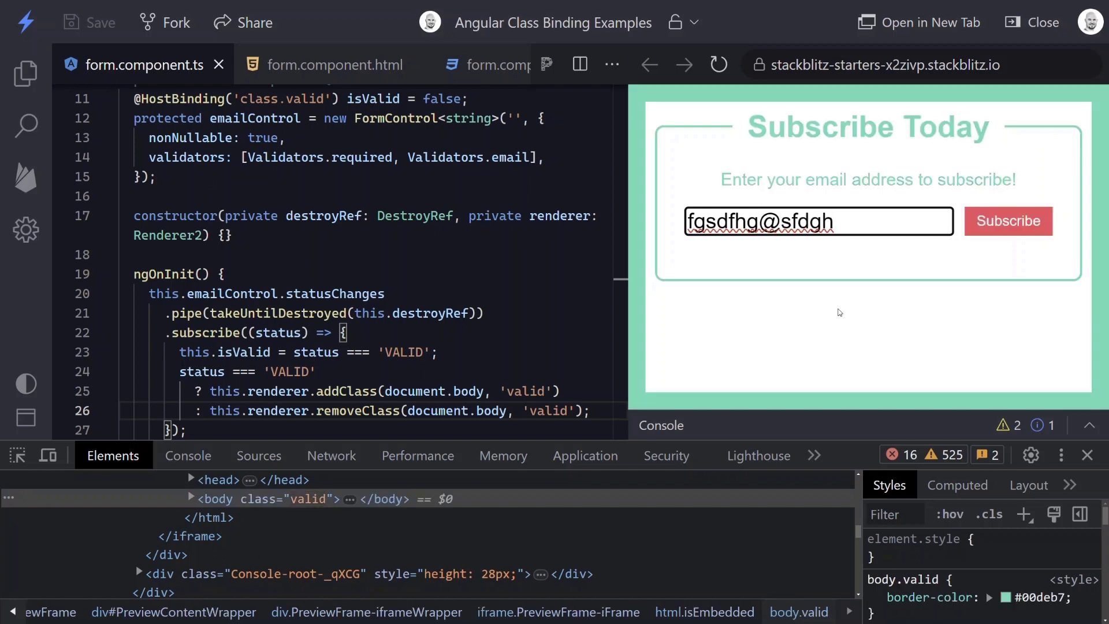